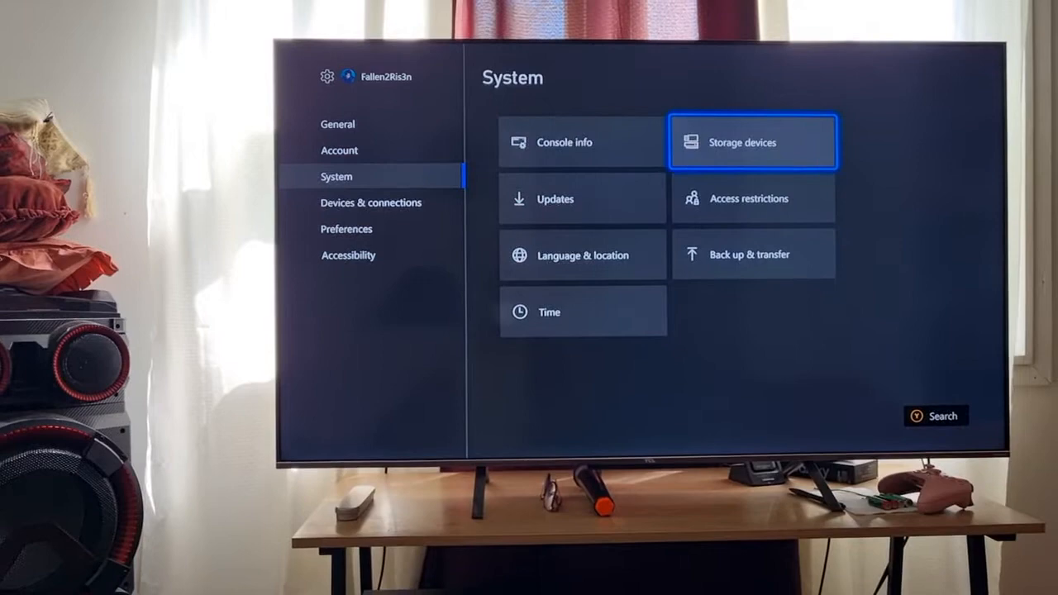
- Go into System's Back up & transfer page listing Hard drive transfer to external storage
left_click(752, 142)
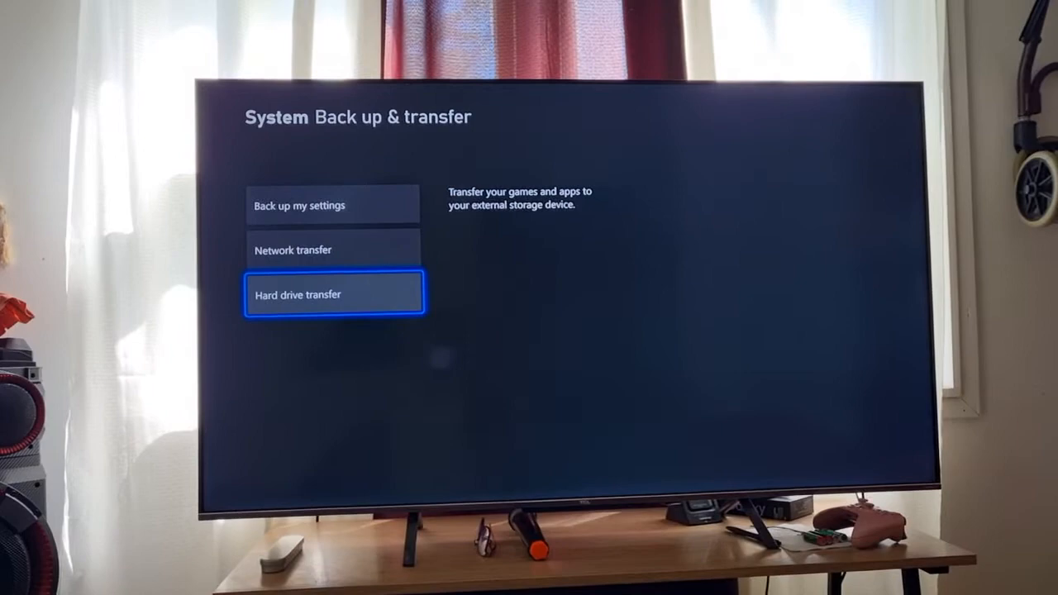
- Choose Hard drive transfer to start copying games, then return to the System settings page
left_click(334, 294)
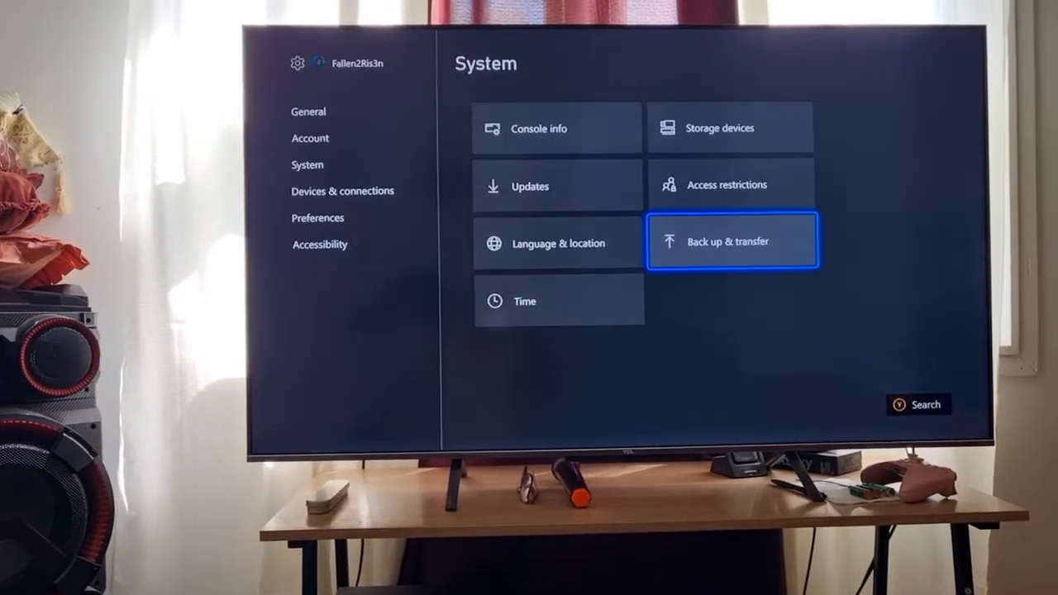
- Reach the Manage page for DRAGON BALL XENOVERSE 2 showing it installed on 2 drives
left_click(717, 127)
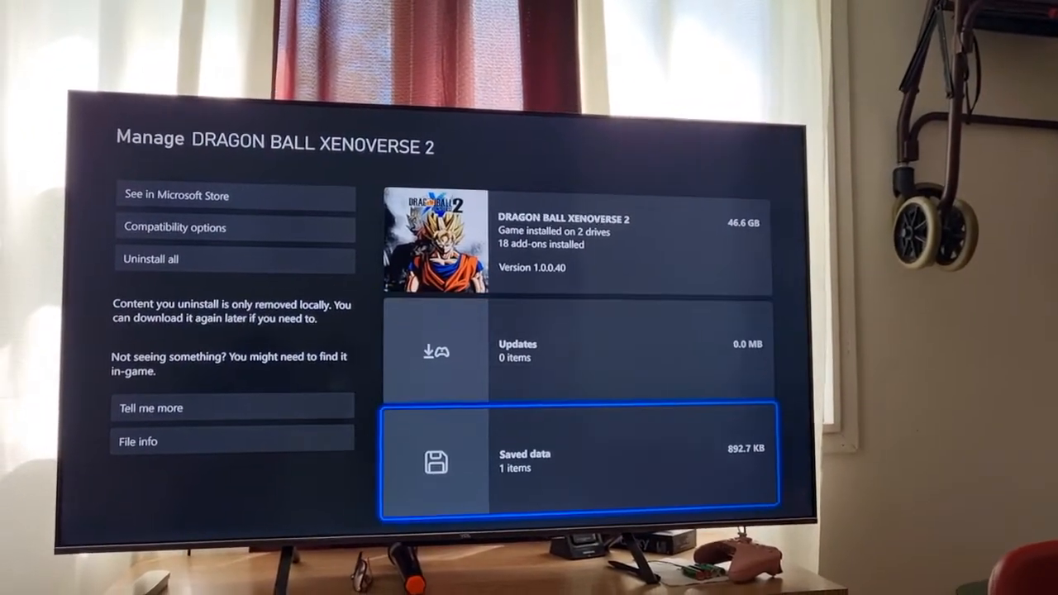
key("up")
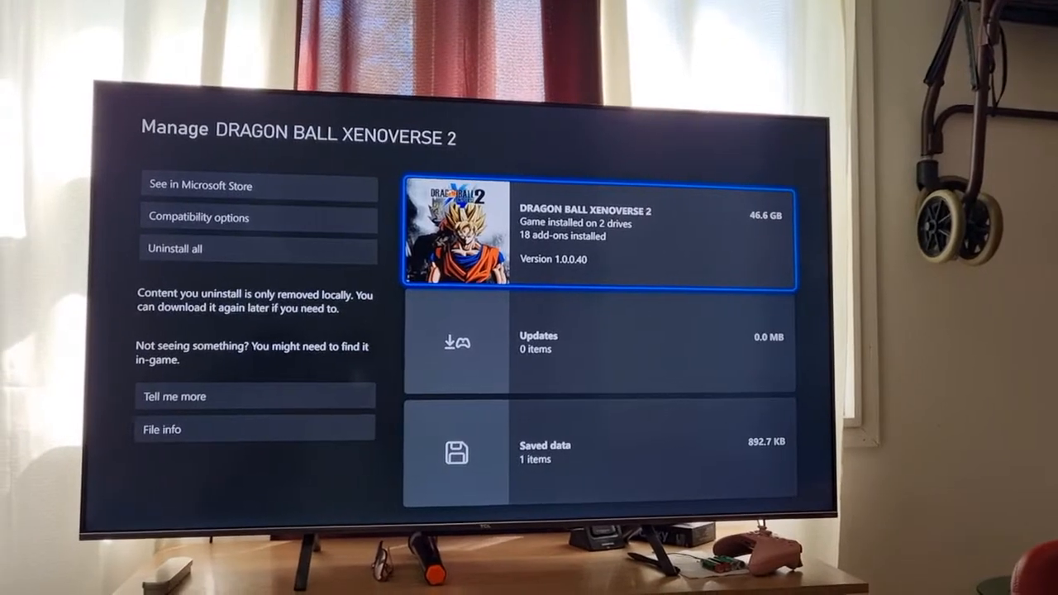